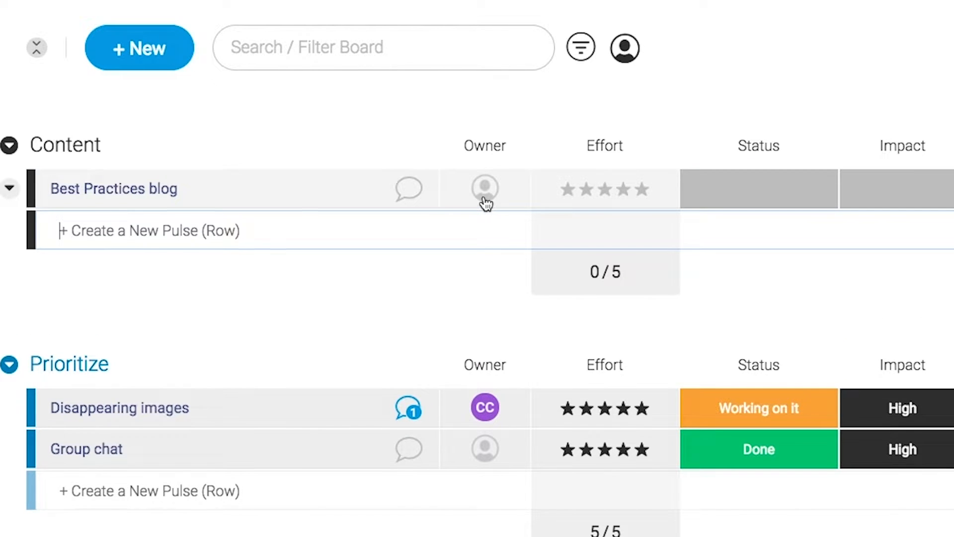
# Step: Assign CC as owner of the Best Practices blog pulse and set its effort rating
pyautogui.click(485, 188)
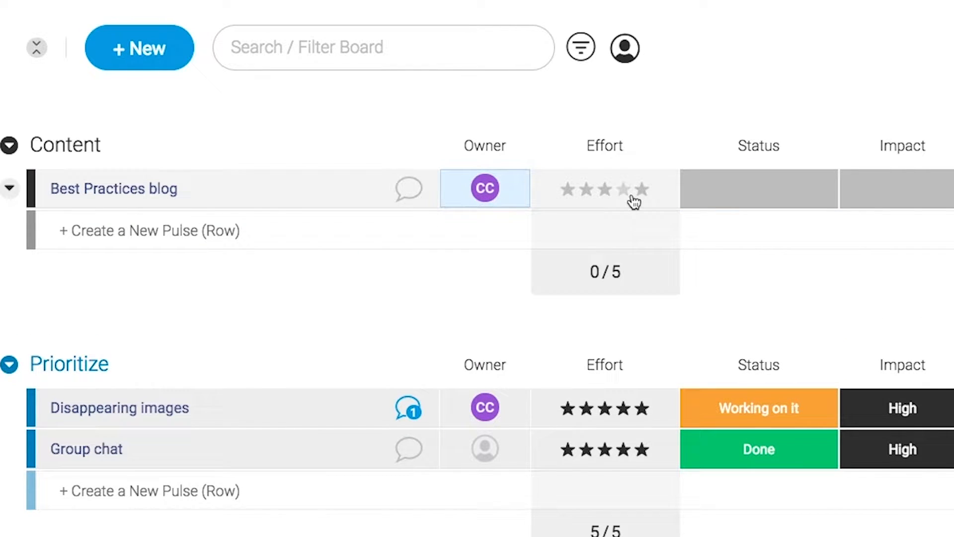
pyautogui.click(622, 189)
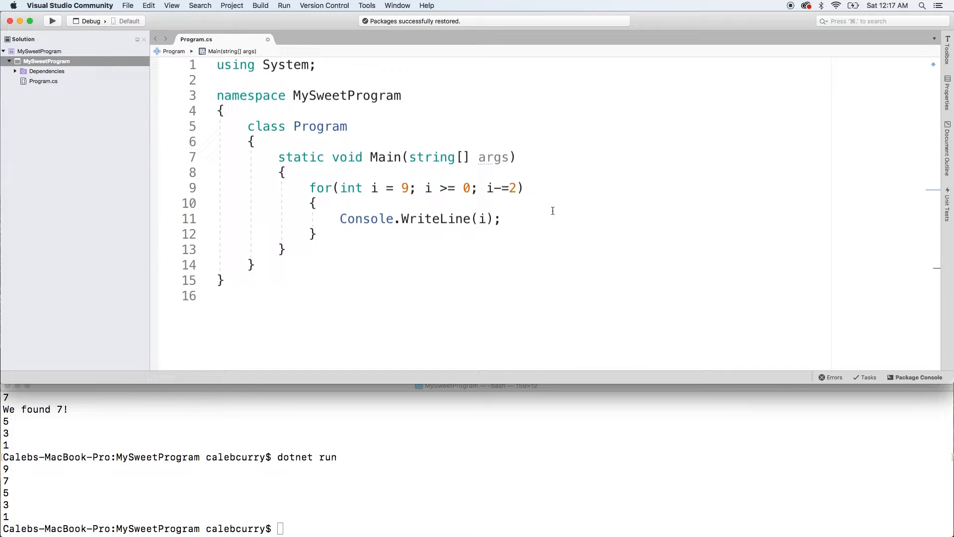
# Step: Place the cursor in the for loop header to change the decrement to i--
pyautogui.click(501, 218)
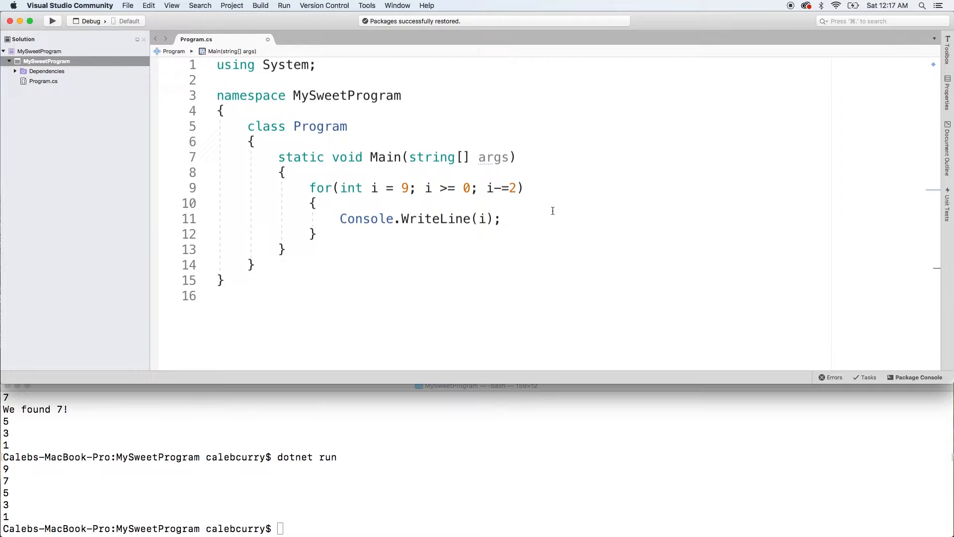
pyautogui.moveTo(541, 211)
pyautogui.write('-')
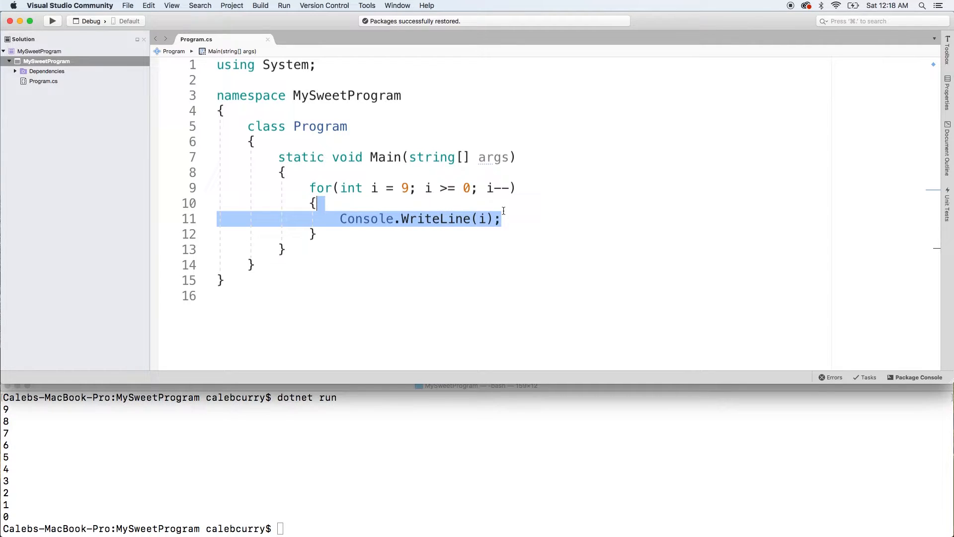
# Step: Replace the outer loop's body with an inner loop header for (int k = 9; k >= 0; k--)
pyautogui.press('Delete')
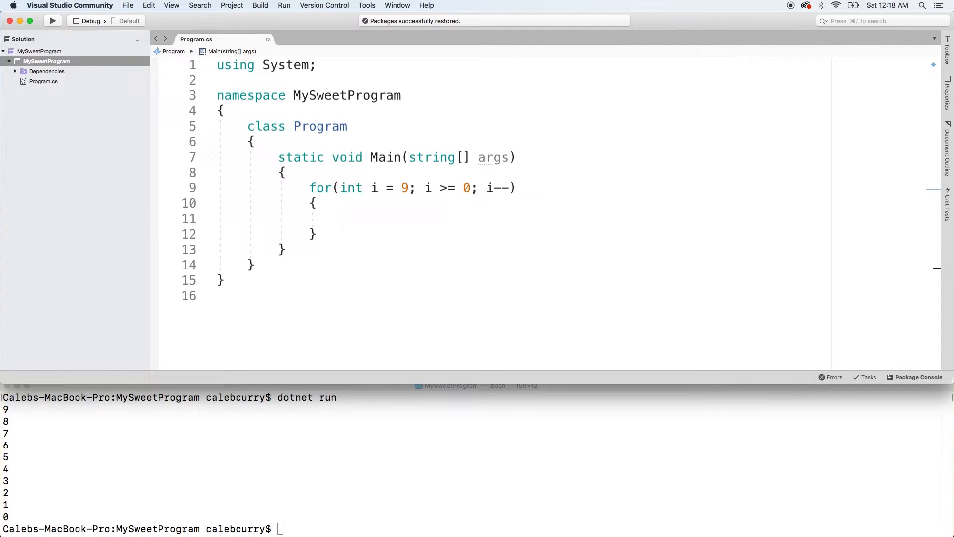
pyautogui.write('for()')
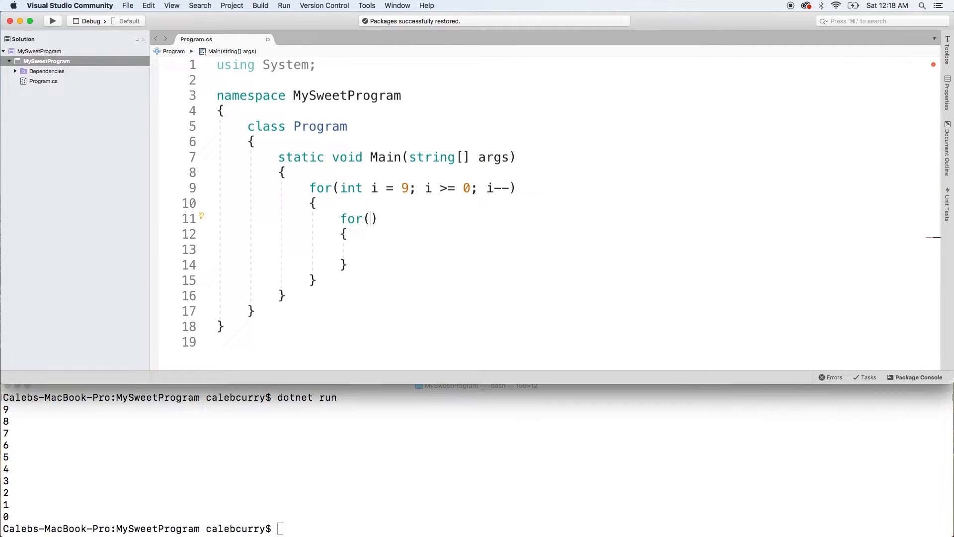
pyautogui.write('int')
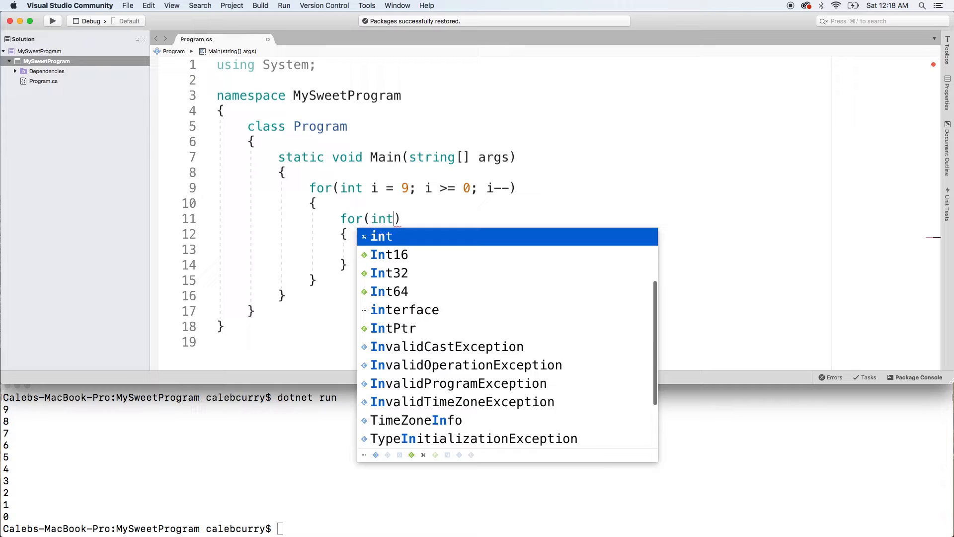
pyautogui.write('k = 0;')
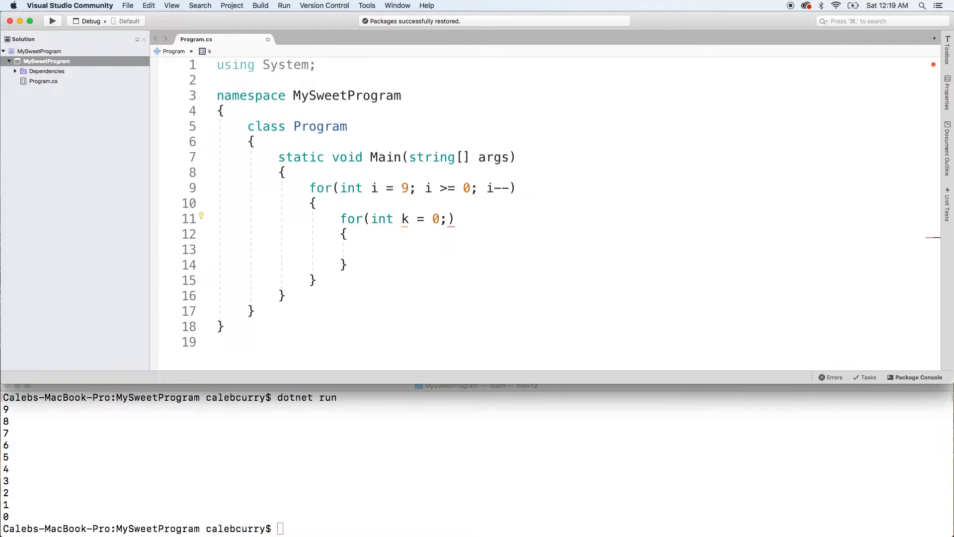
pyautogui.write('9')
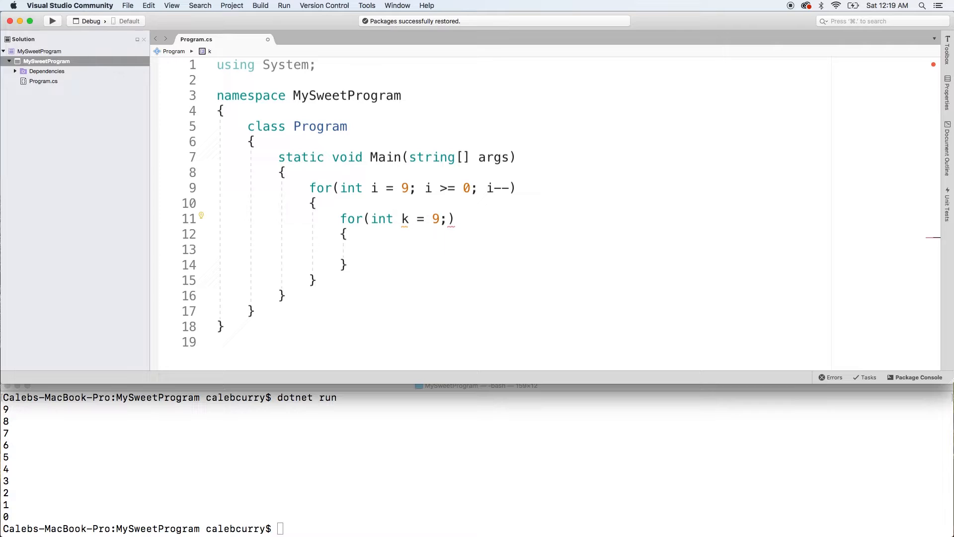
pyautogui.click(448, 219)
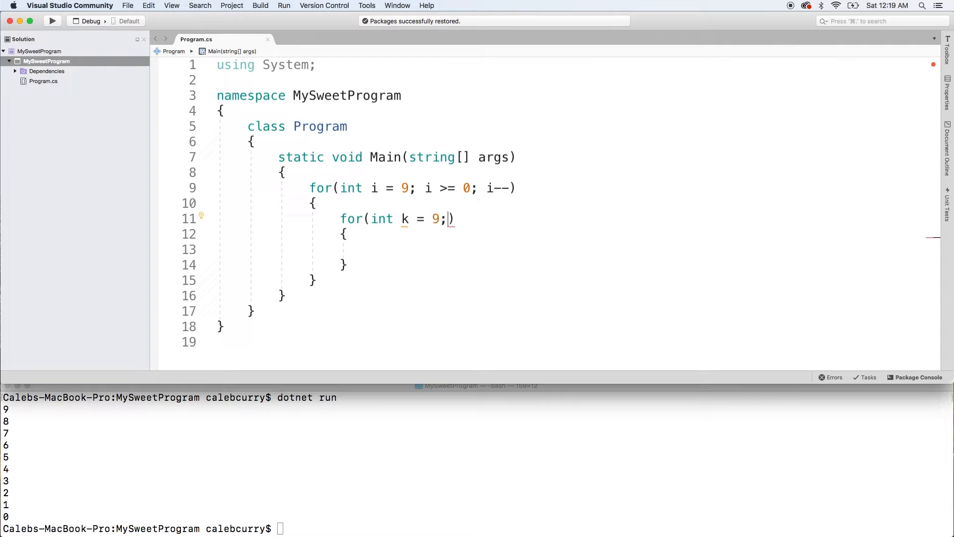
pyautogui.write('k')
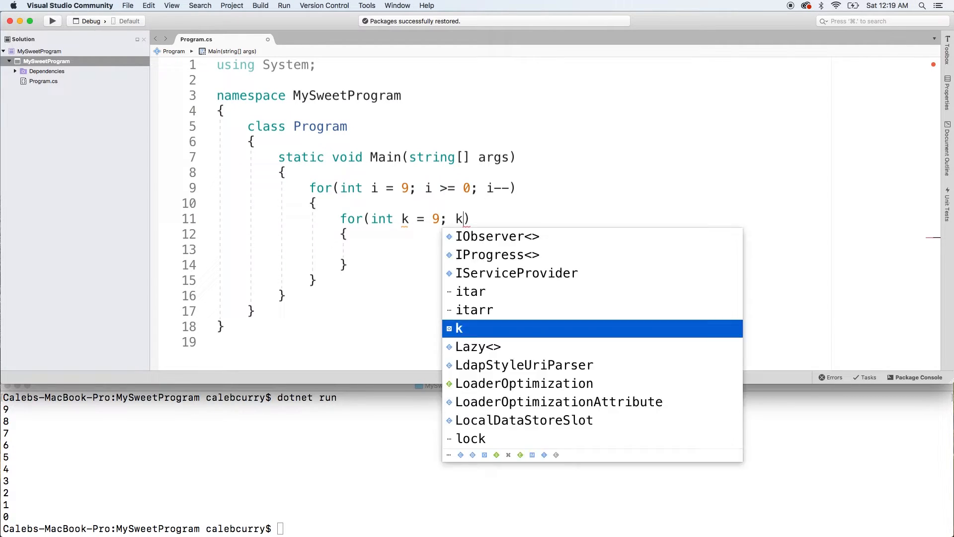
pyautogui.write('>= 0;')
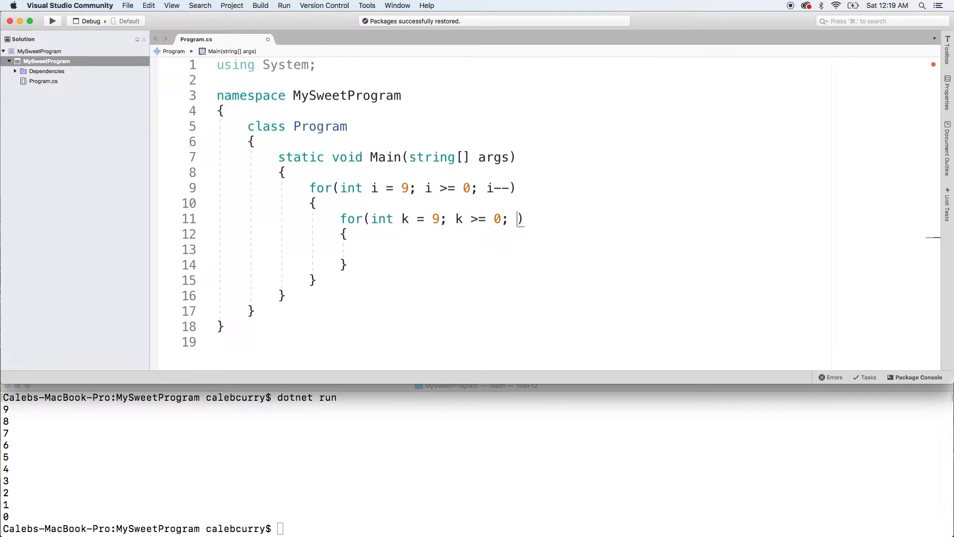
pyautogui.write('k--')
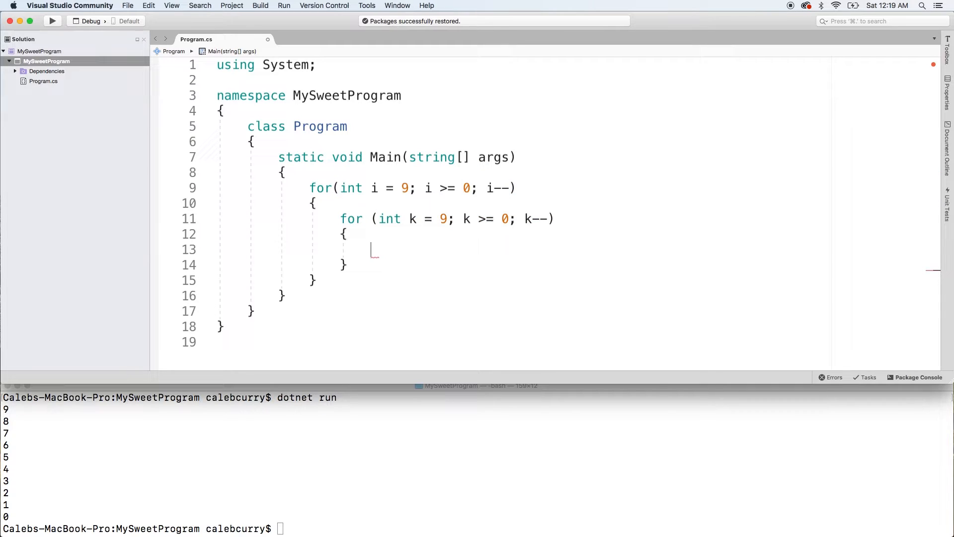
# Step: Begin the inner loop's body with Console.WriteLine to print k
pyautogui.write('Console.Writel')
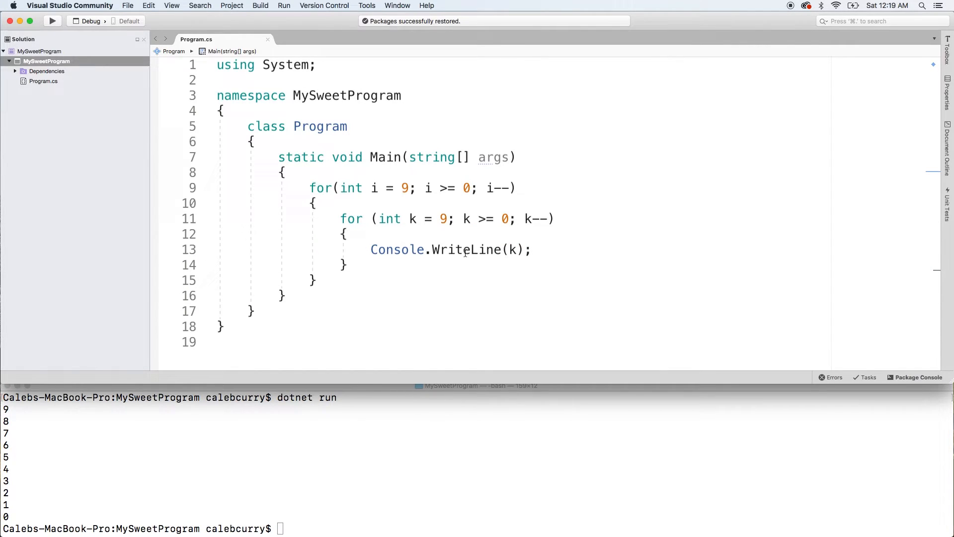
pyautogui.moveTo(516, 298)
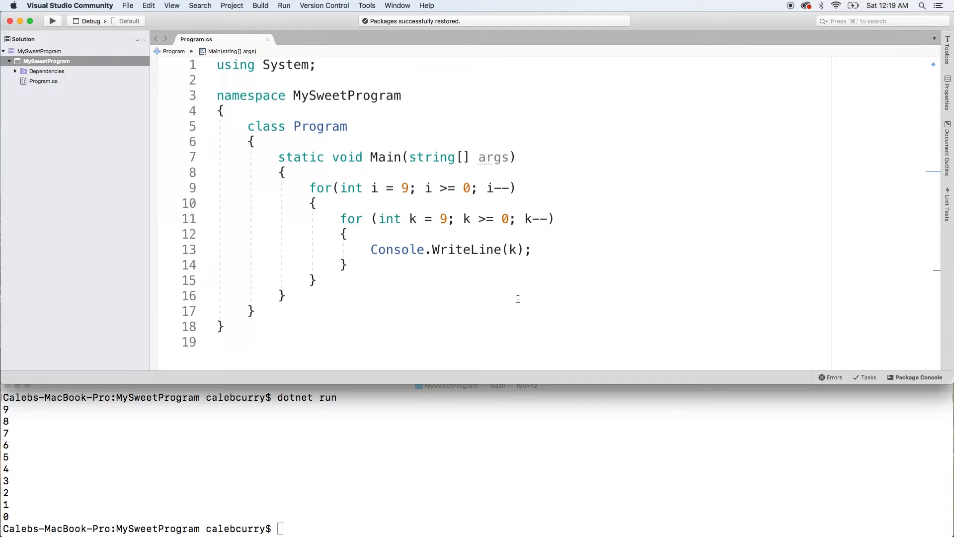
# Step: Change WriteLine(k) to Write and add Console.WriteLine(); after the inner loop for row breaks
pyautogui.doubleClick(466, 249)
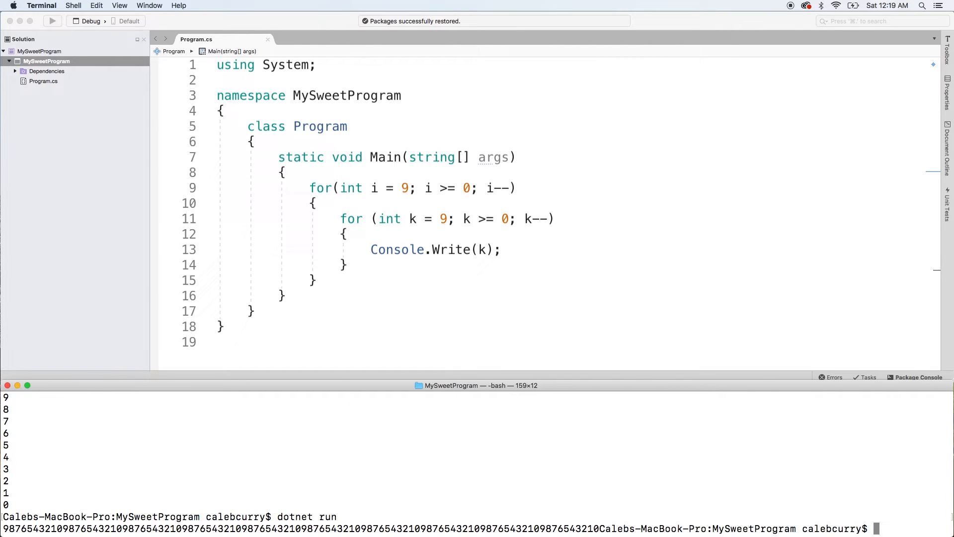
pyautogui.moveTo(520, 467)
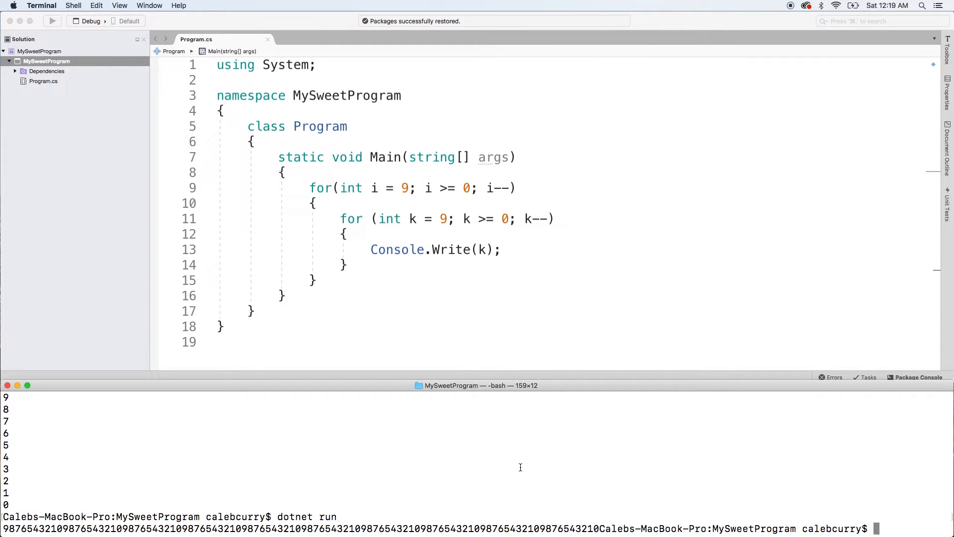
pyautogui.moveTo(466, 284)
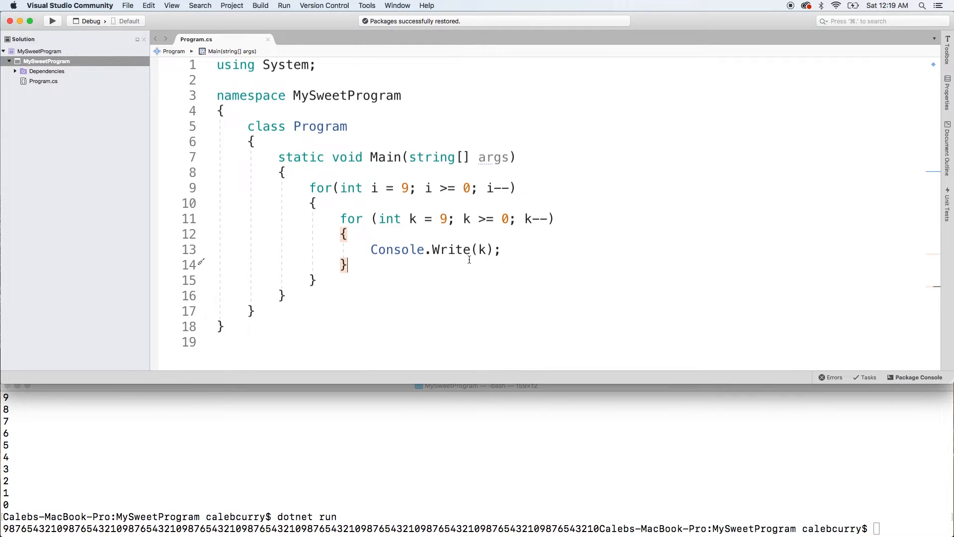
pyautogui.write('Console.')
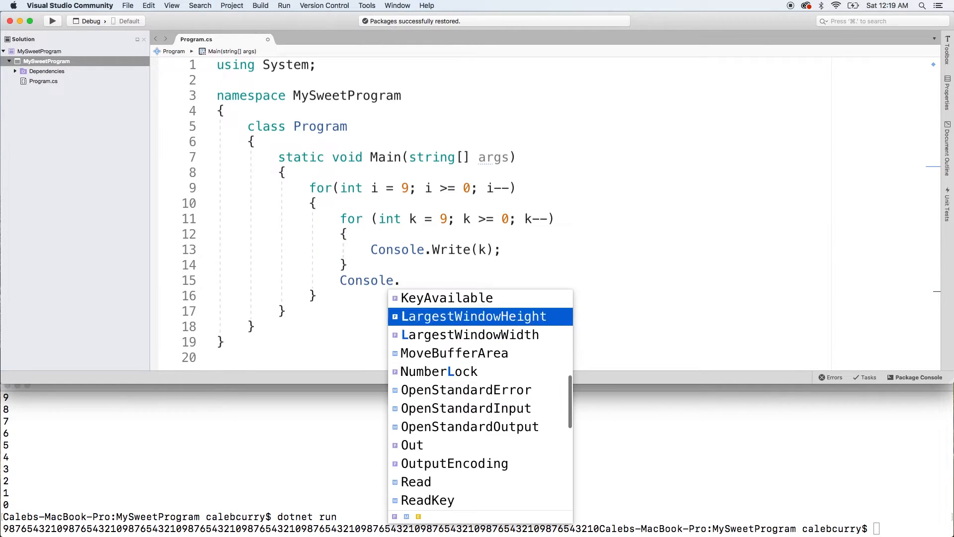
pyautogui.write('WriteLine')
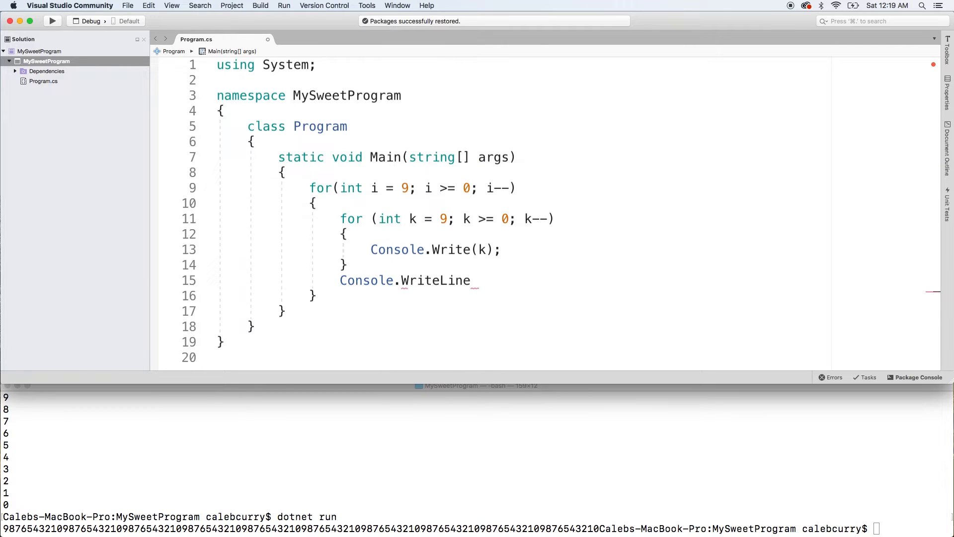
pyautogui.write('();')
pyautogui.click(524, 249)
pyautogui.write(' + " "')
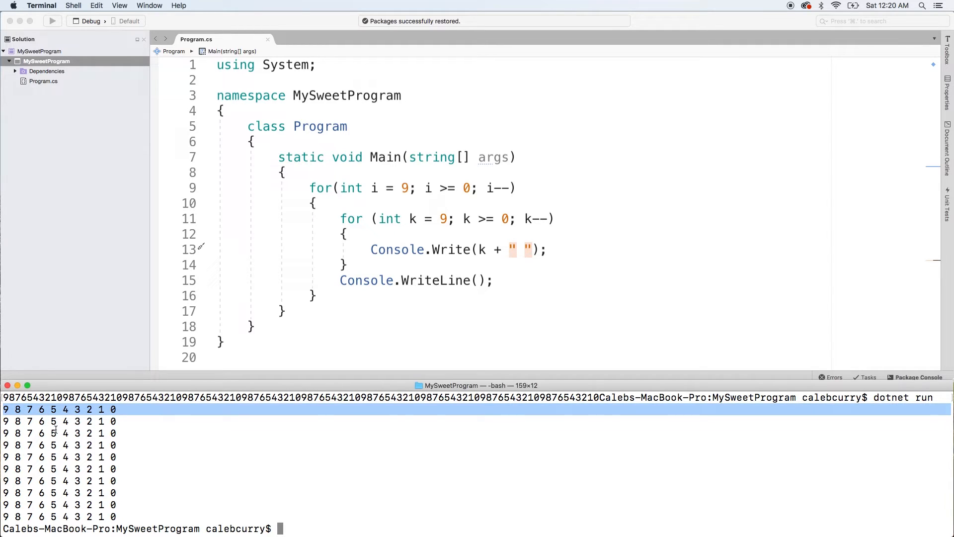
pyautogui.moveTo(283, 482)
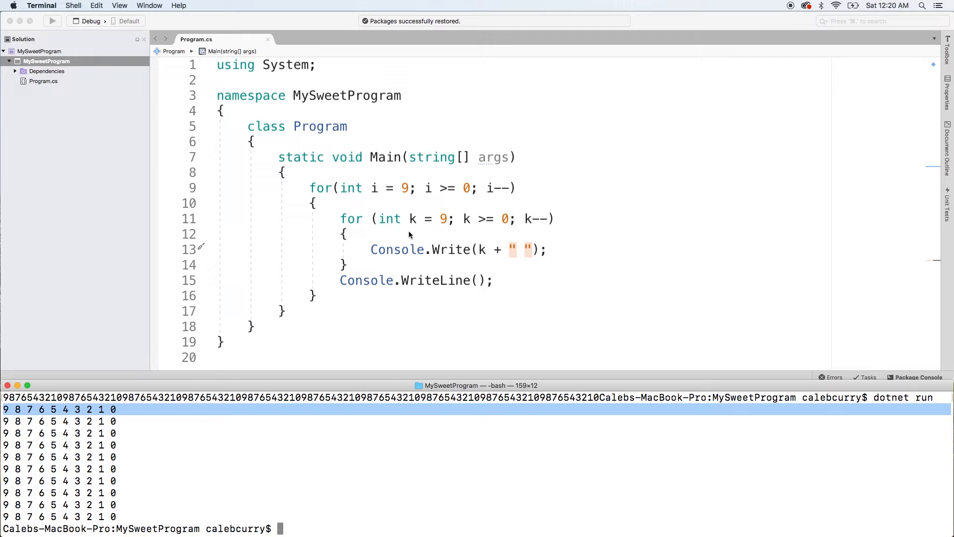
# Step: Start the inner loop at i instead of 9 and run the program to print the descending triangle
pyautogui.moveTo(340, 218); pyautogui.dragTo(348, 264)
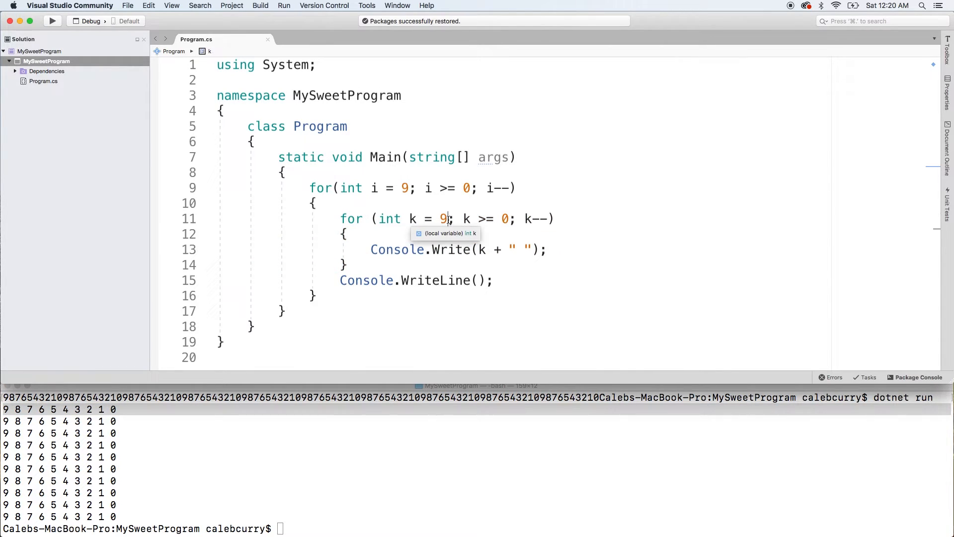
pyautogui.write('i')
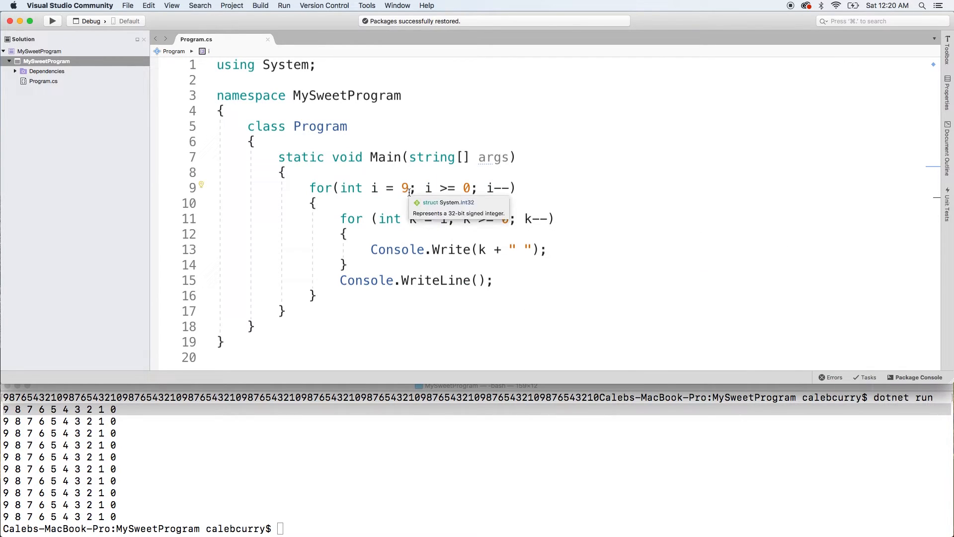
pyautogui.click(332, 511)
pyautogui.write('dotnet run')
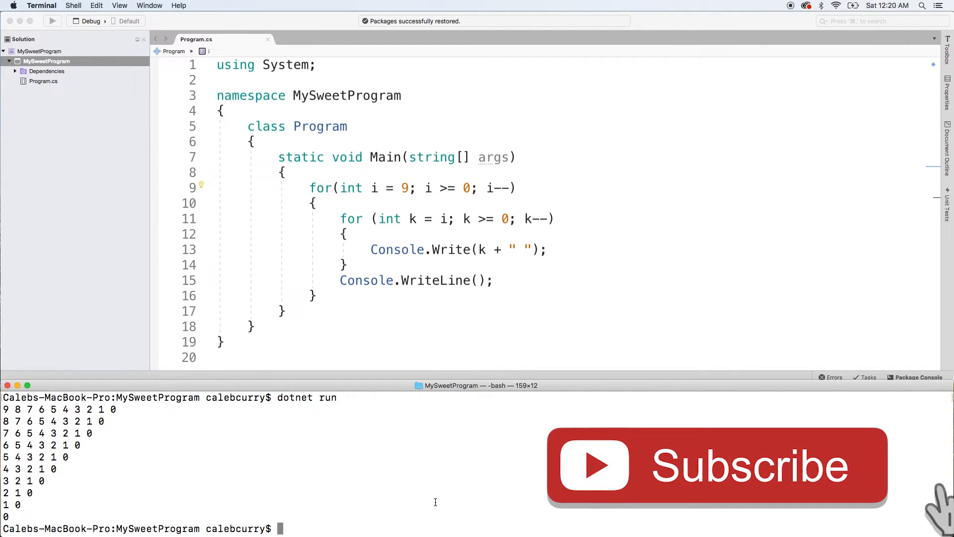
pyautogui.click(716, 465)
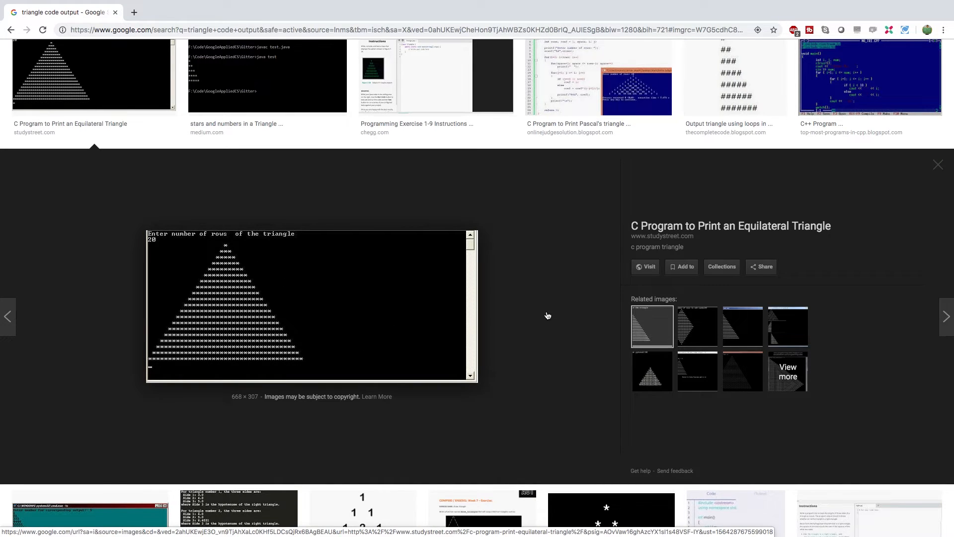
# Step: Scroll the Google Images results for triangle code output
pyautogui.scroll(-3)
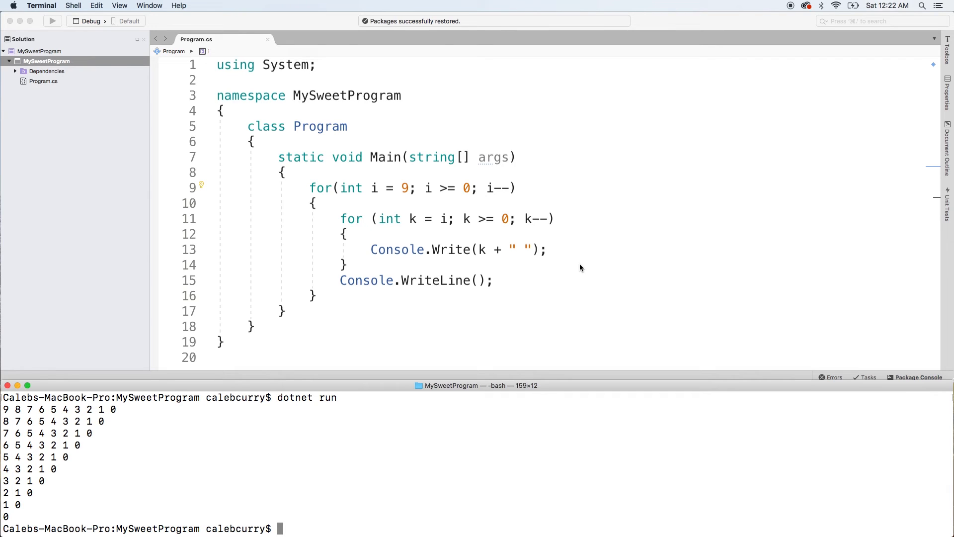
pyautogui.moveTo(817, 162)
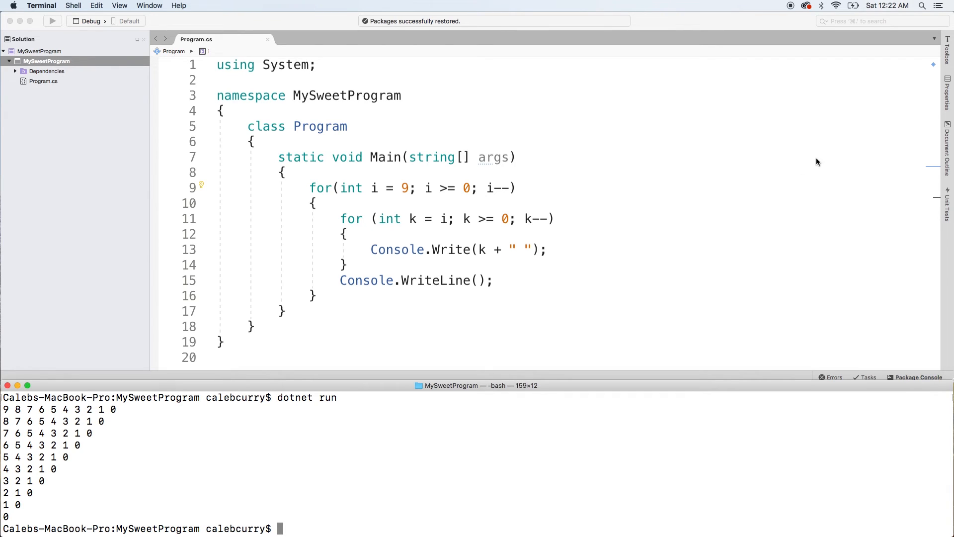